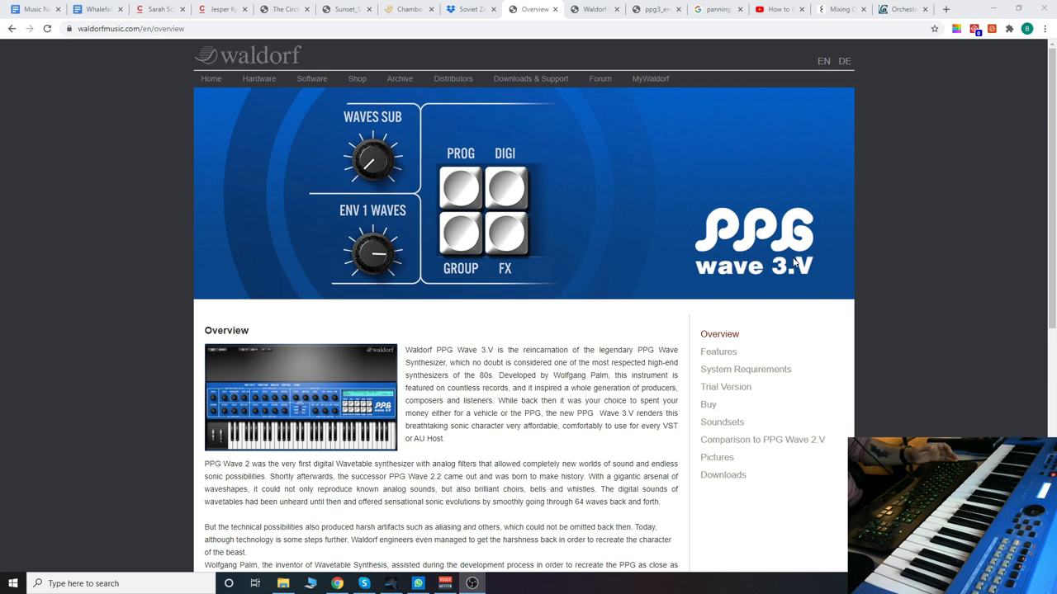
mouse_move(119, 380)
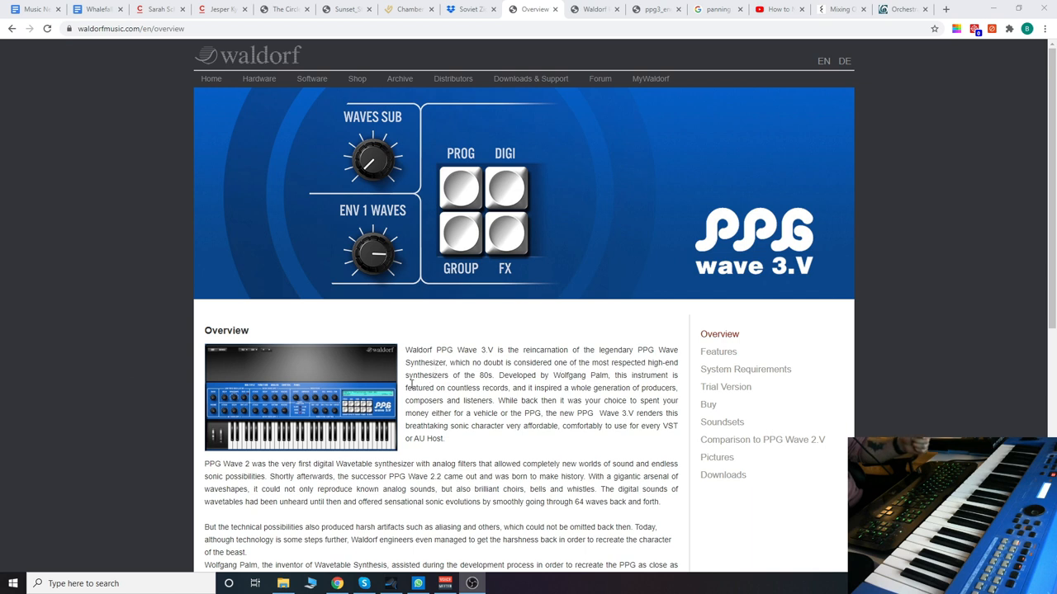
mouse_move(477, 376)
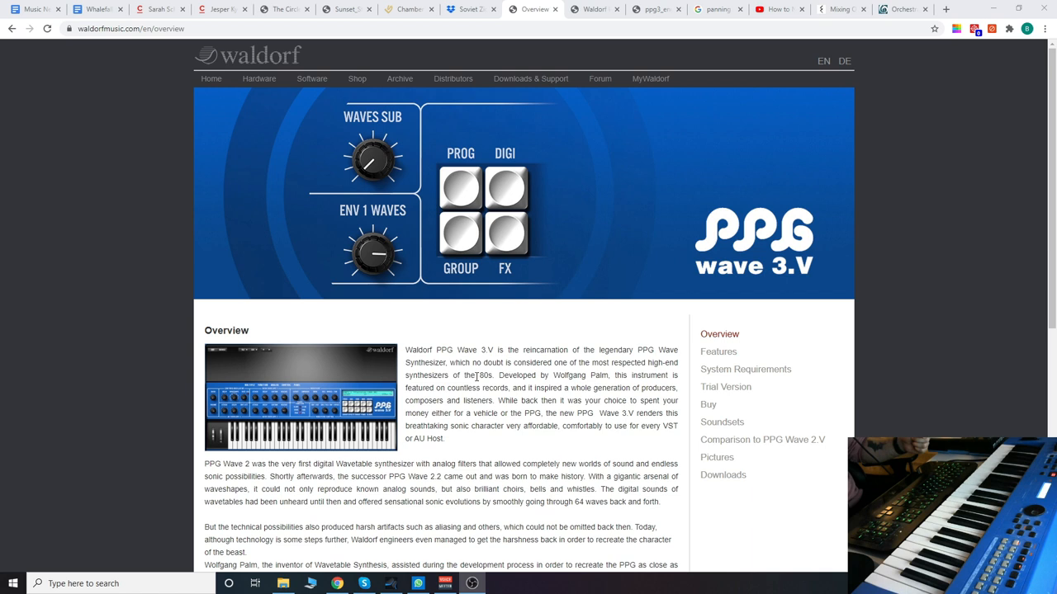
mouse_move(363, 438)
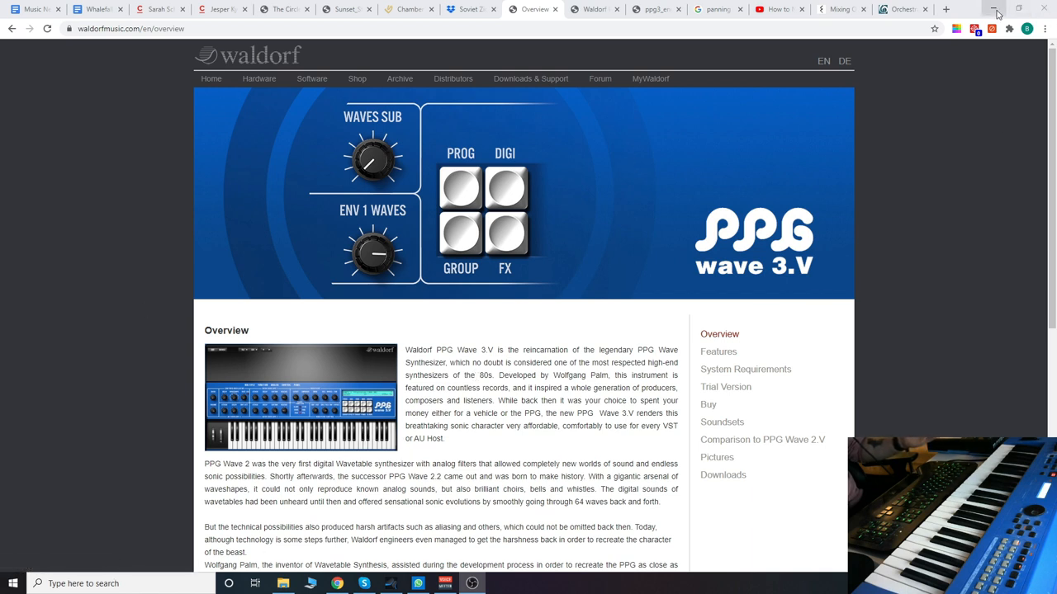
mouse_move(994, 10)
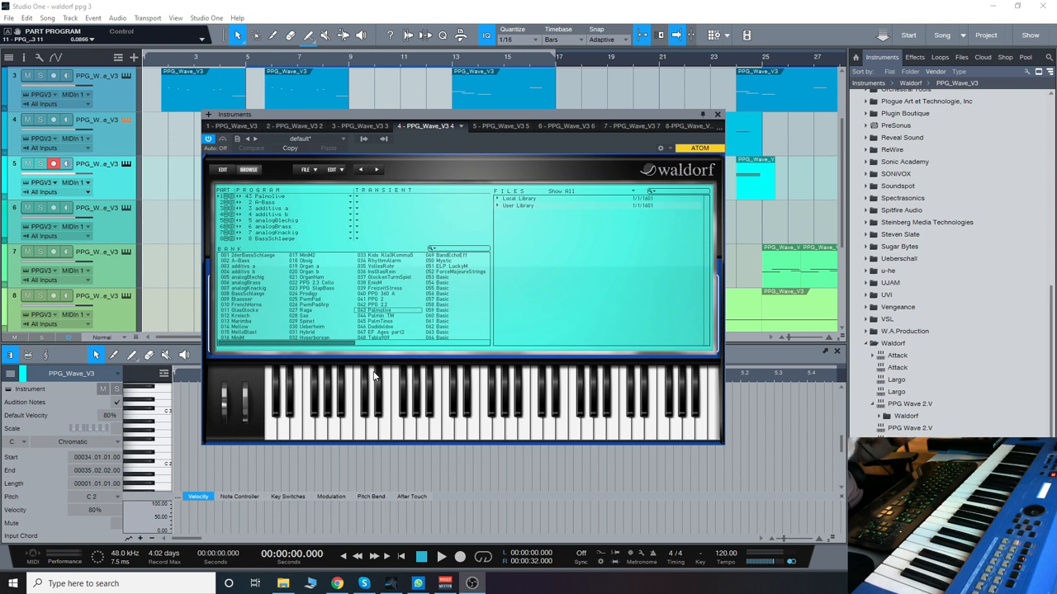
mouse_move(515, 126)
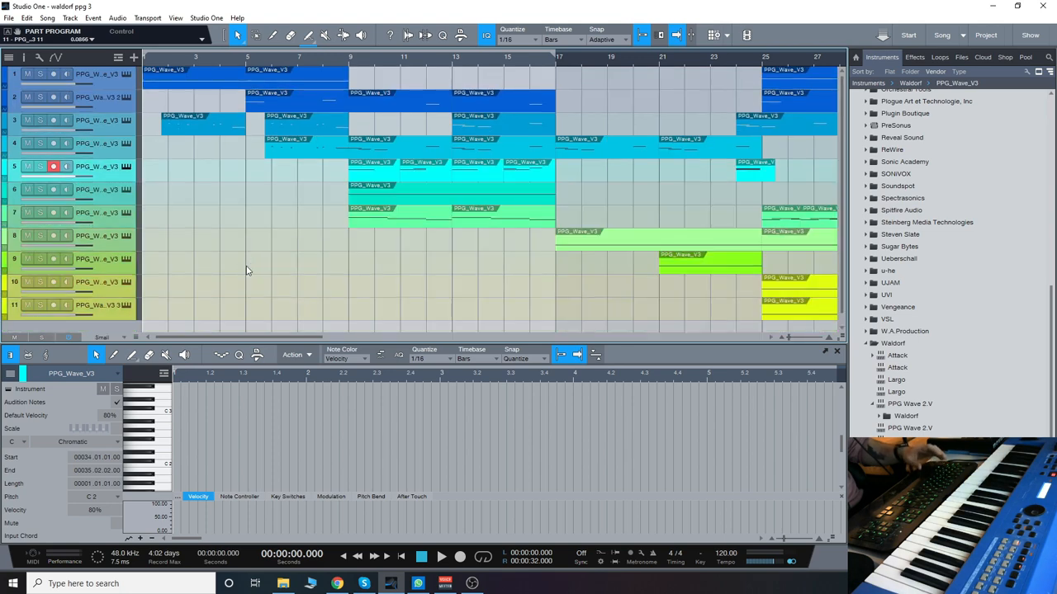
mouse_move(214, 262)
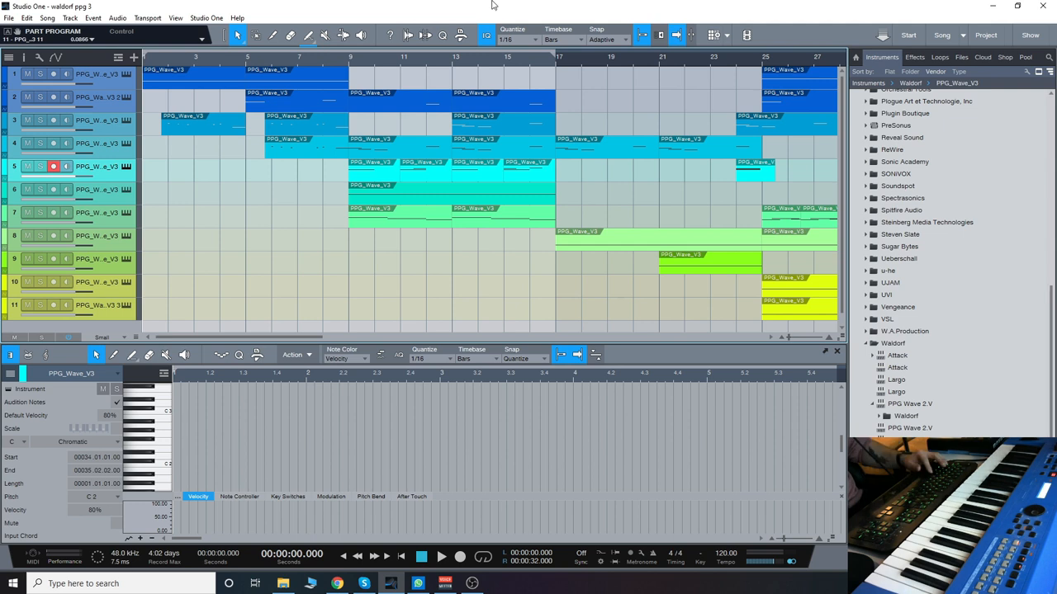
- Start playback to audition the stacked PPG Wave 3.V tracks
click(441, 555)
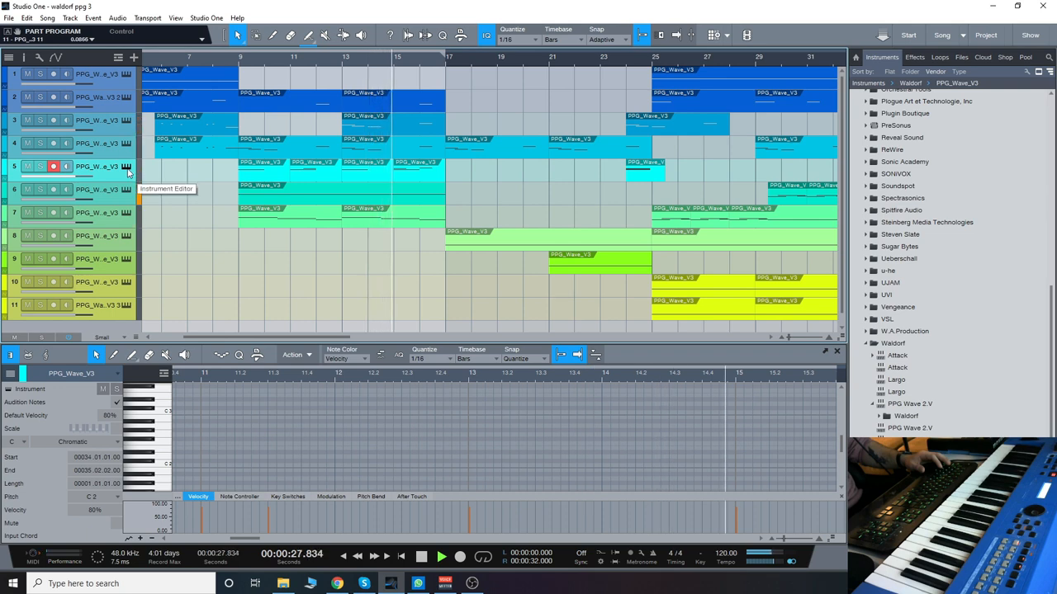
click(127, 165)
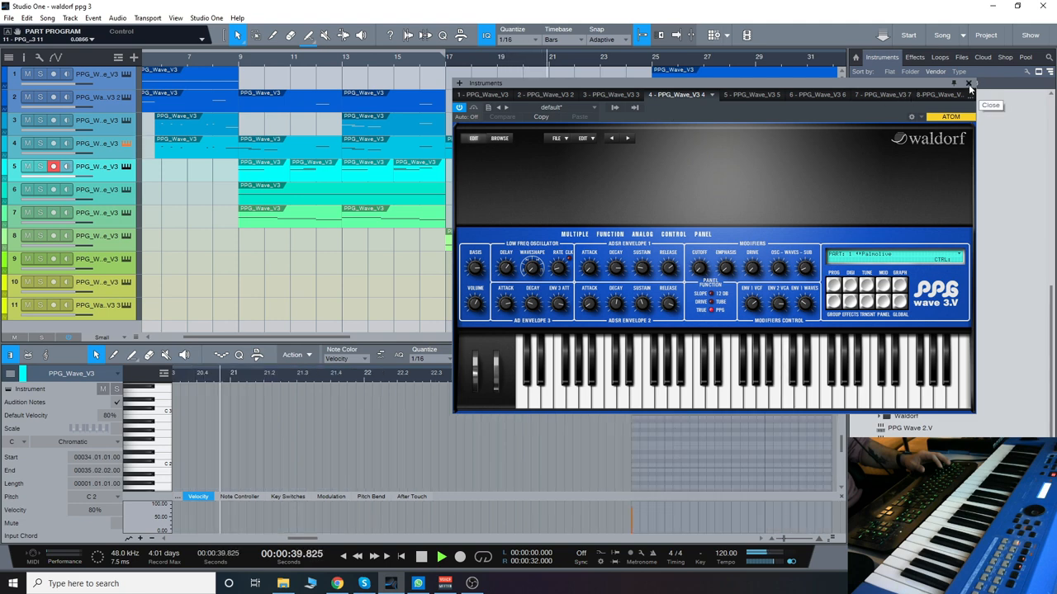
click(991, 106)
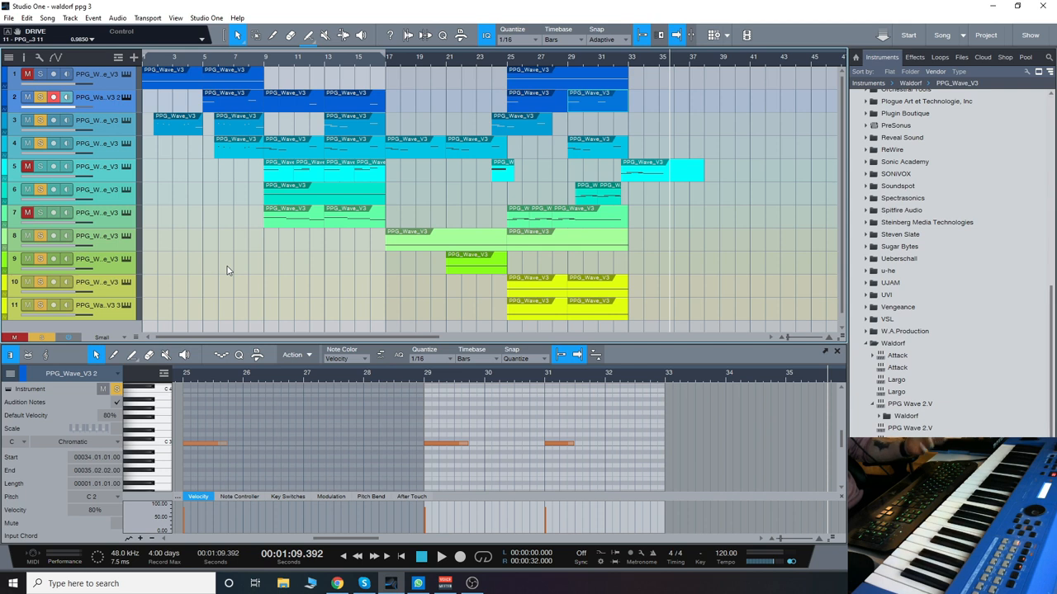
mouse_move(191, 267)
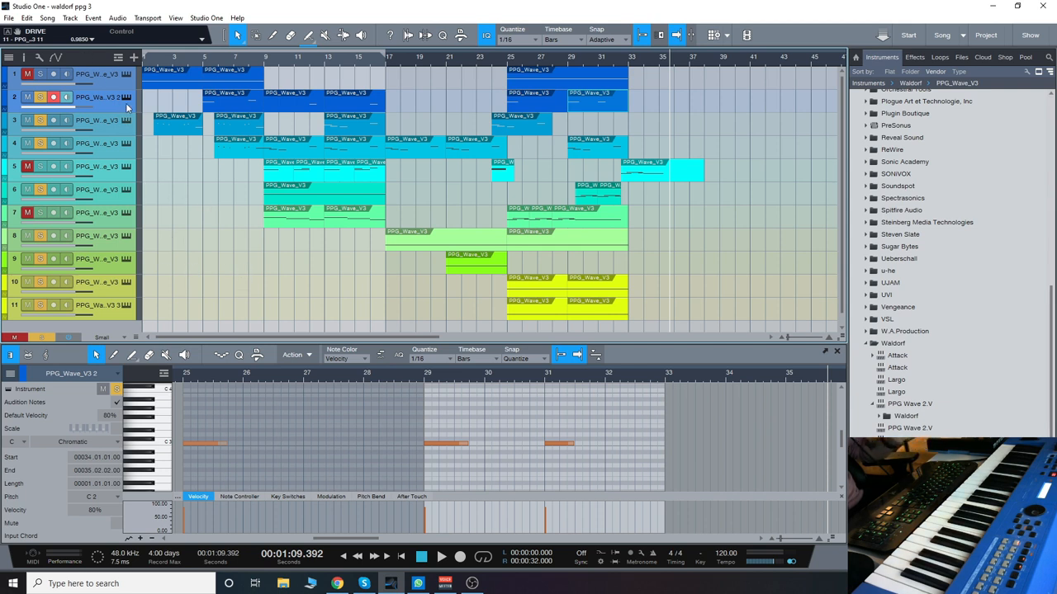
mouse_move(125, 106)
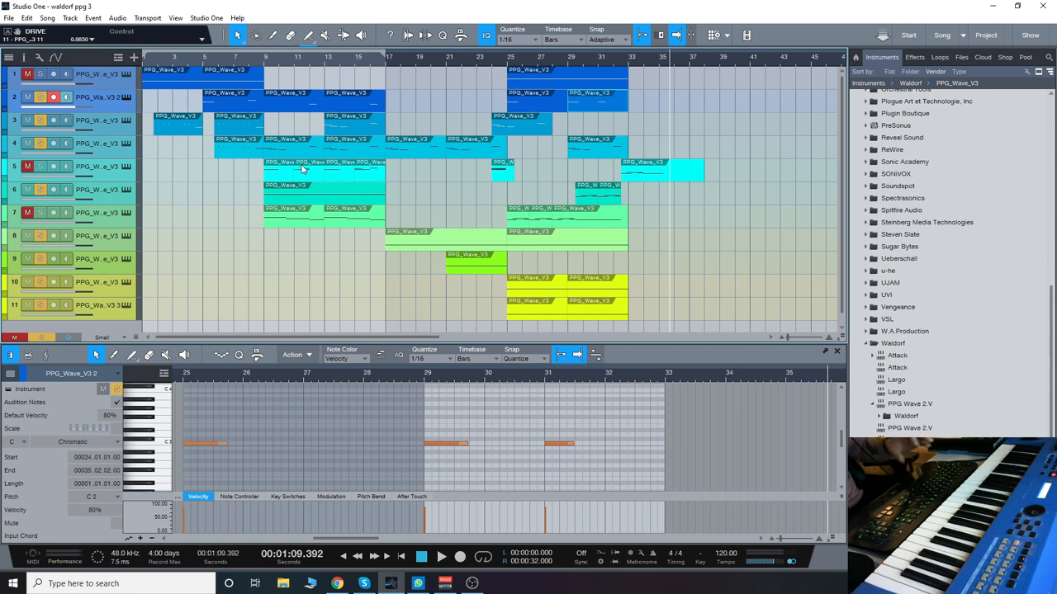
mouse_move(443, 68)
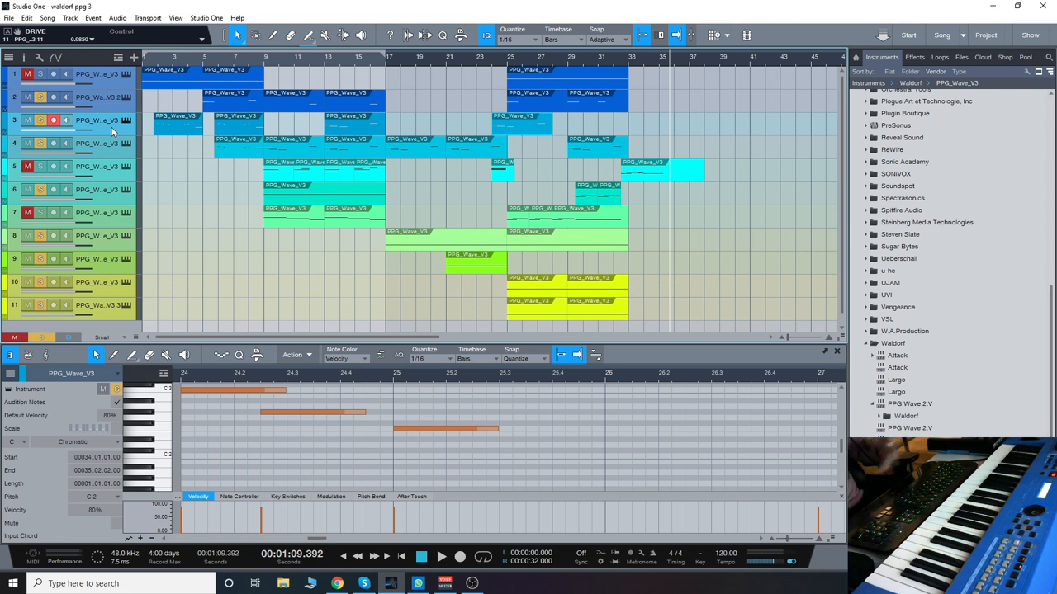
mouse_move(125, 162)
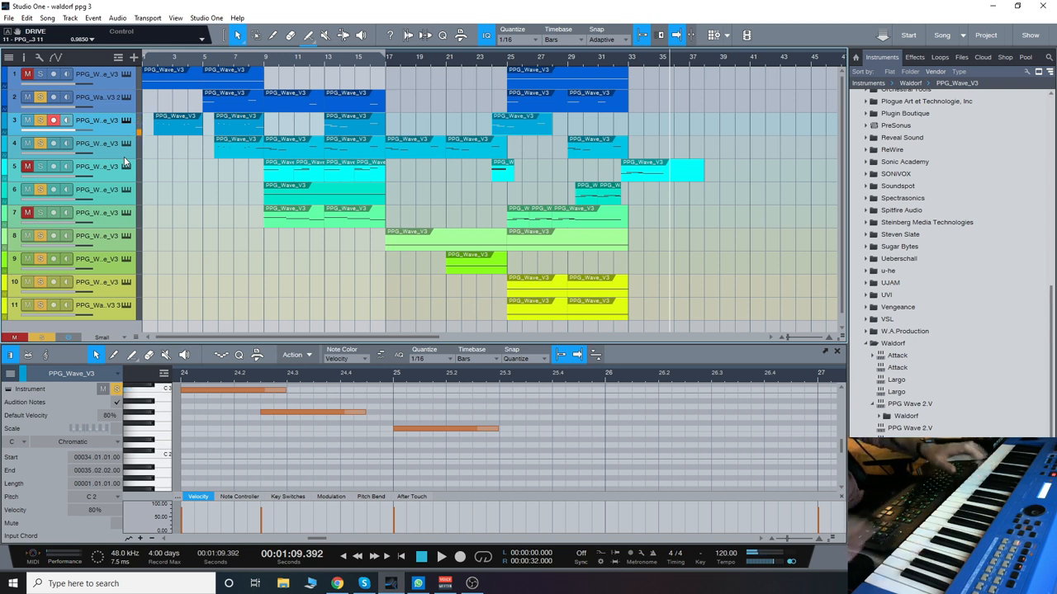
mouse_move(129, 122)
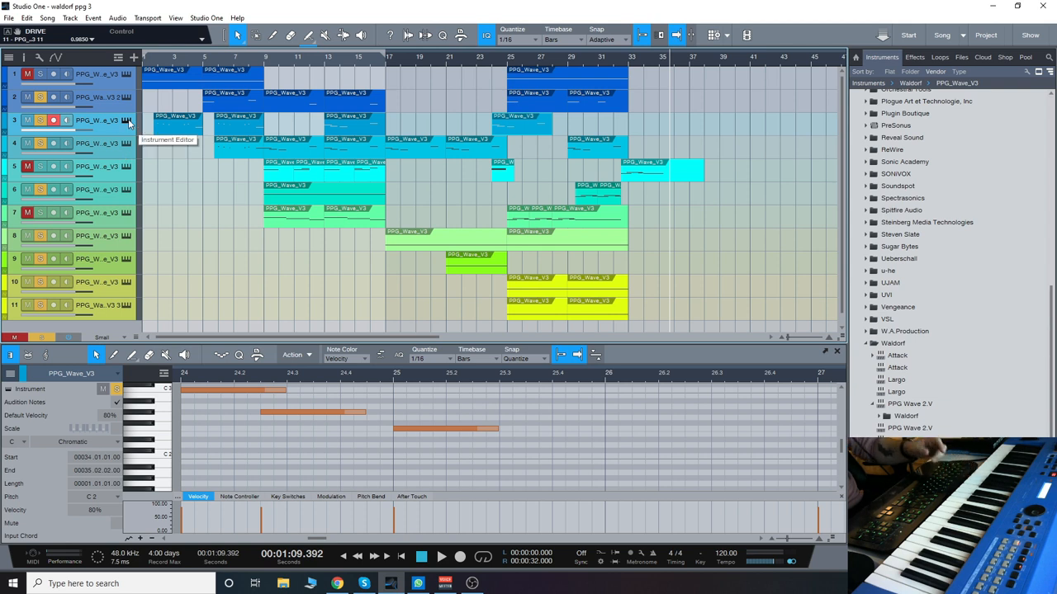
- Open the track's PPG Wave 3.V, expand Local Library and load a preset from a factory sound set
click(125, 119)
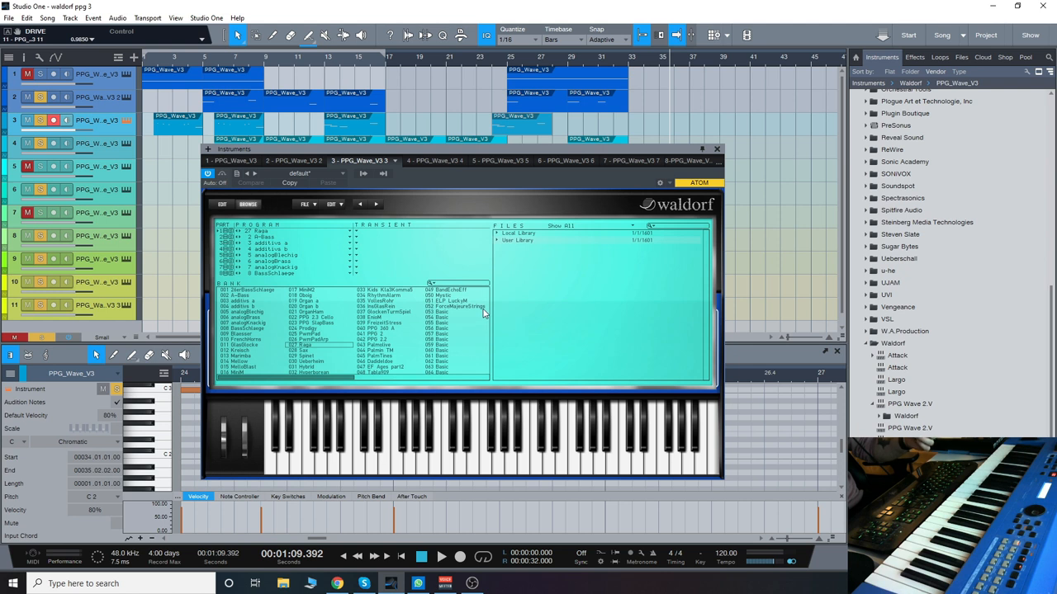
mouse_move(448, 272)
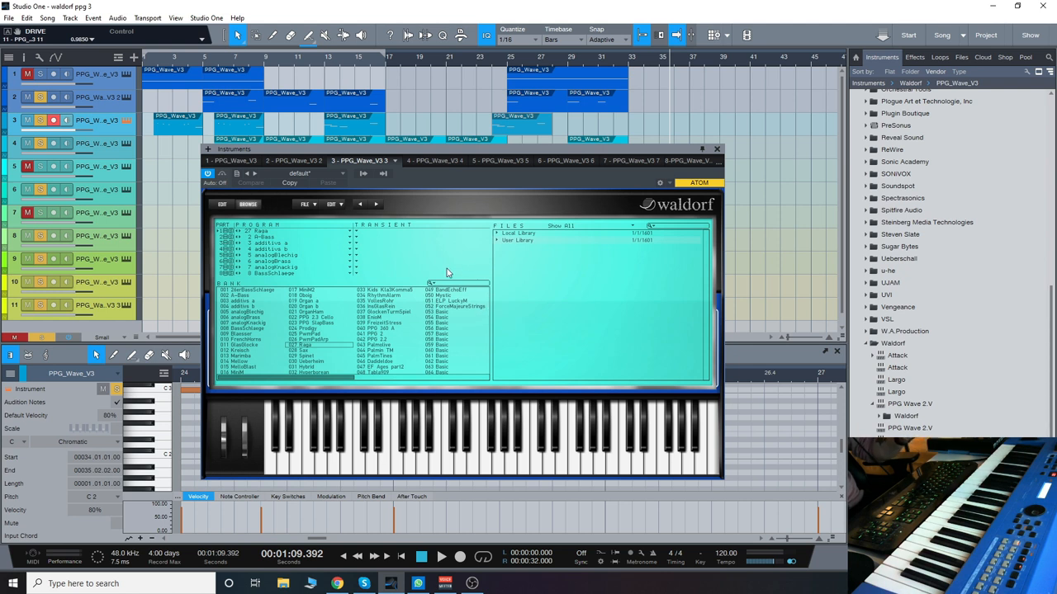
mouse_move(453, 271)
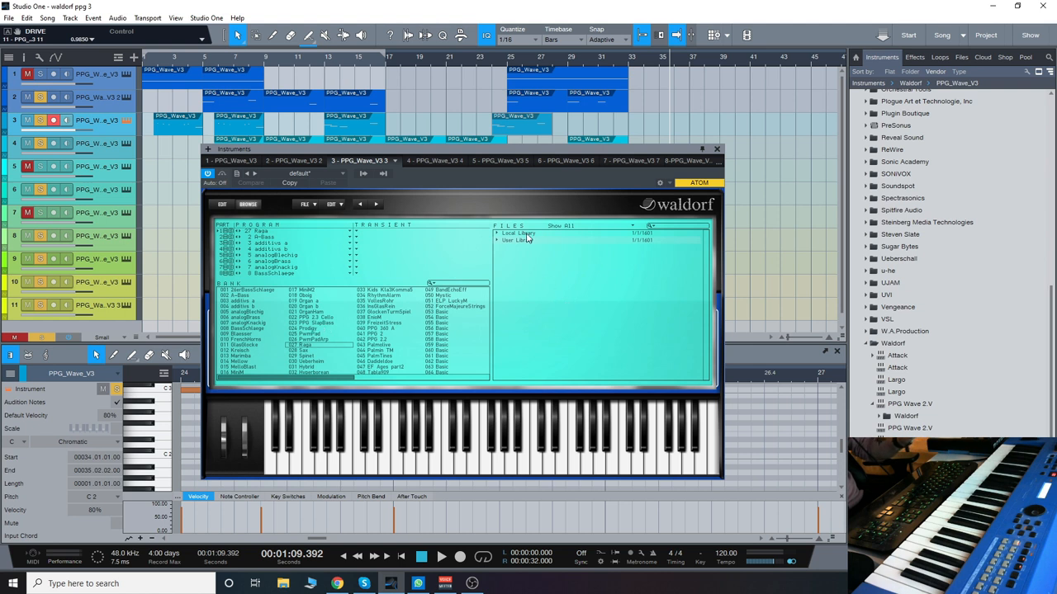
click(499, 234)
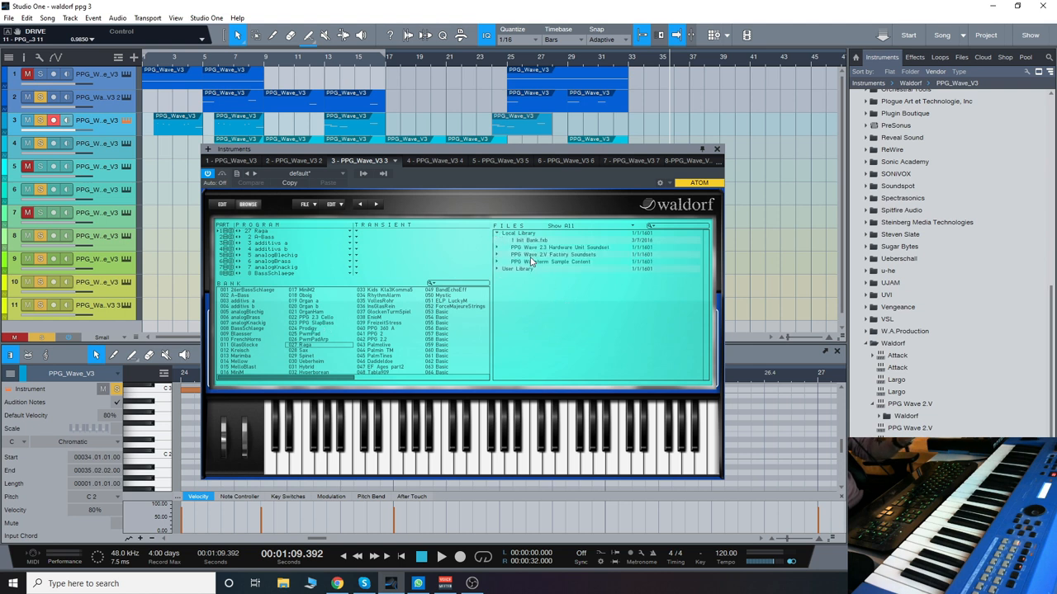
click(561, 247)
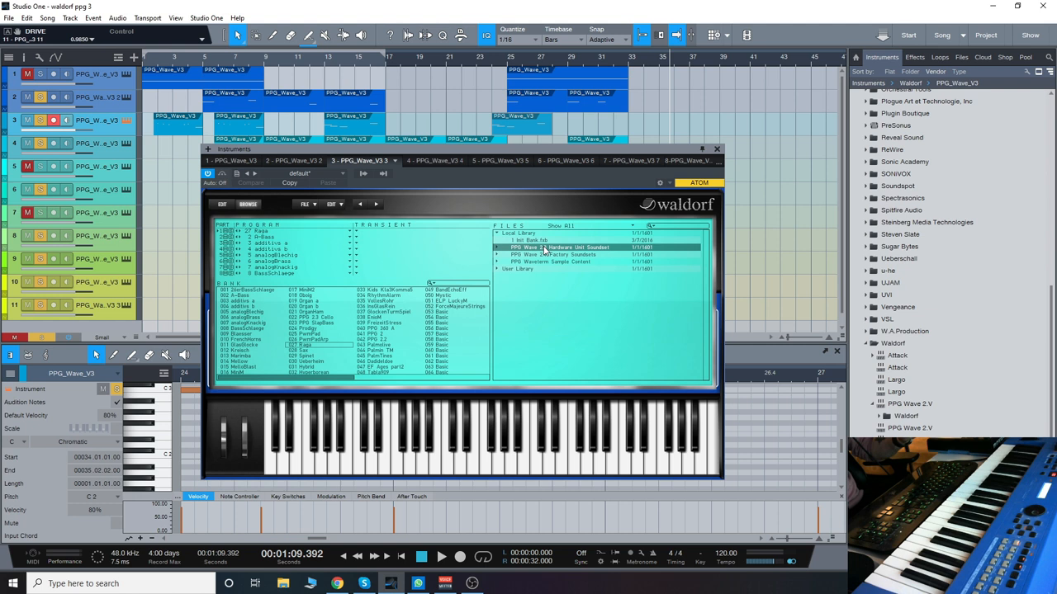
mouse_move(587, 272)
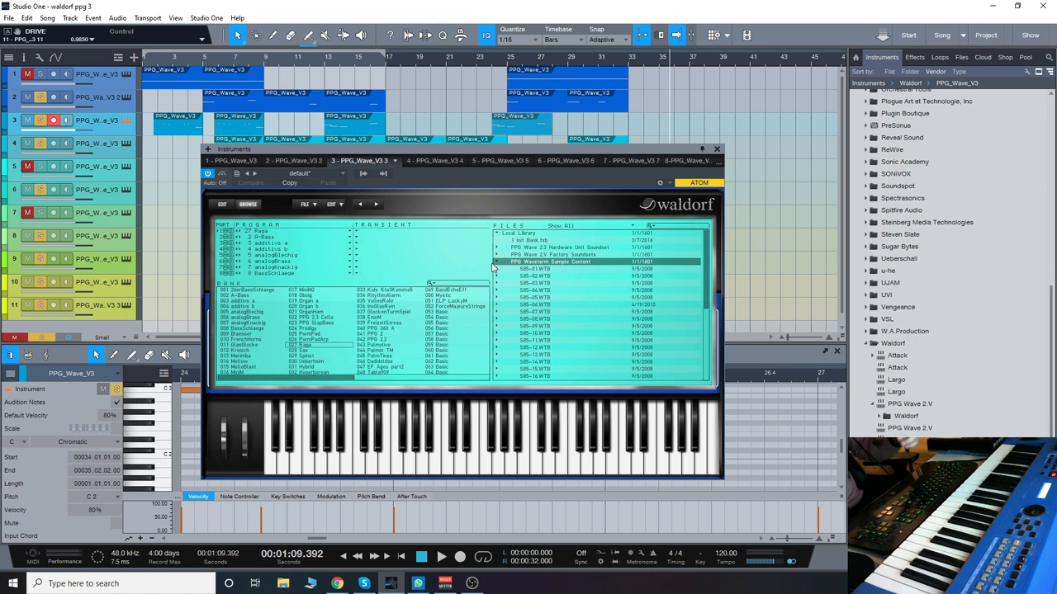
click(715, 148)
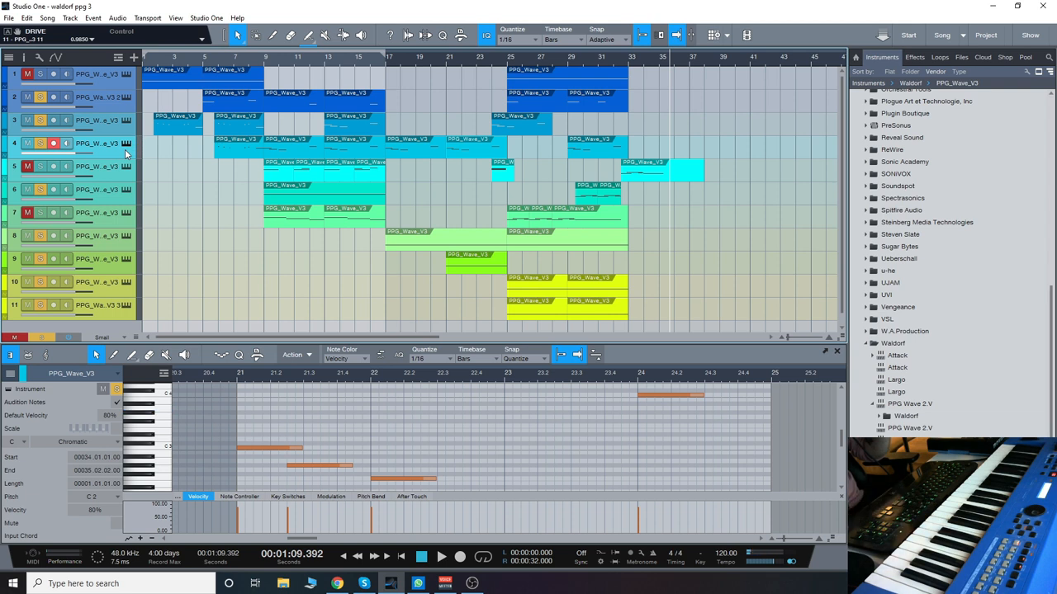
click(95, 96)
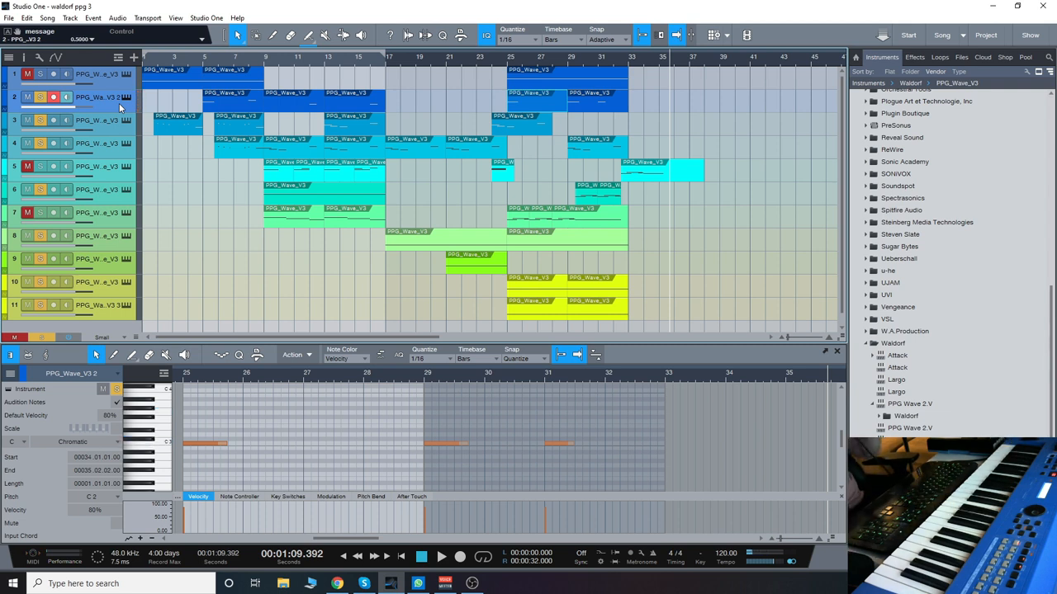
mouse_move(132, 170)
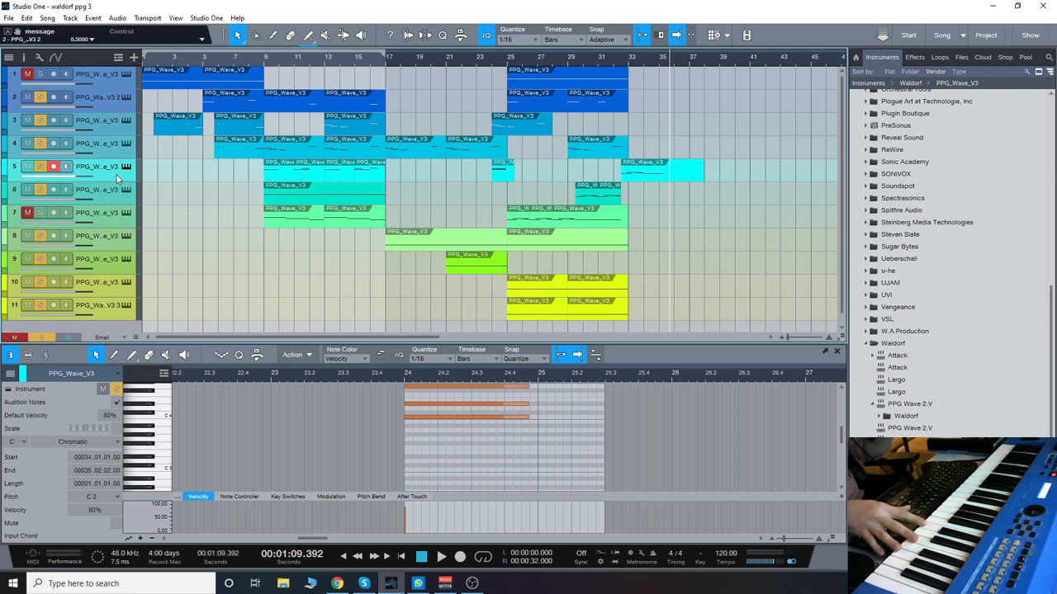
mouse_move(124, 264)
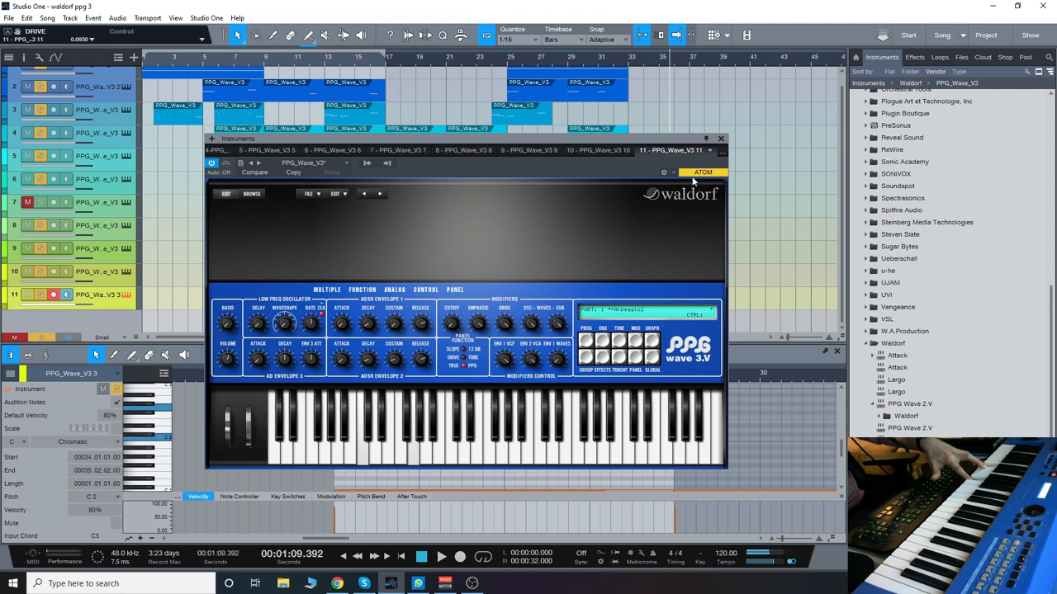
mouse_move(720, 139)
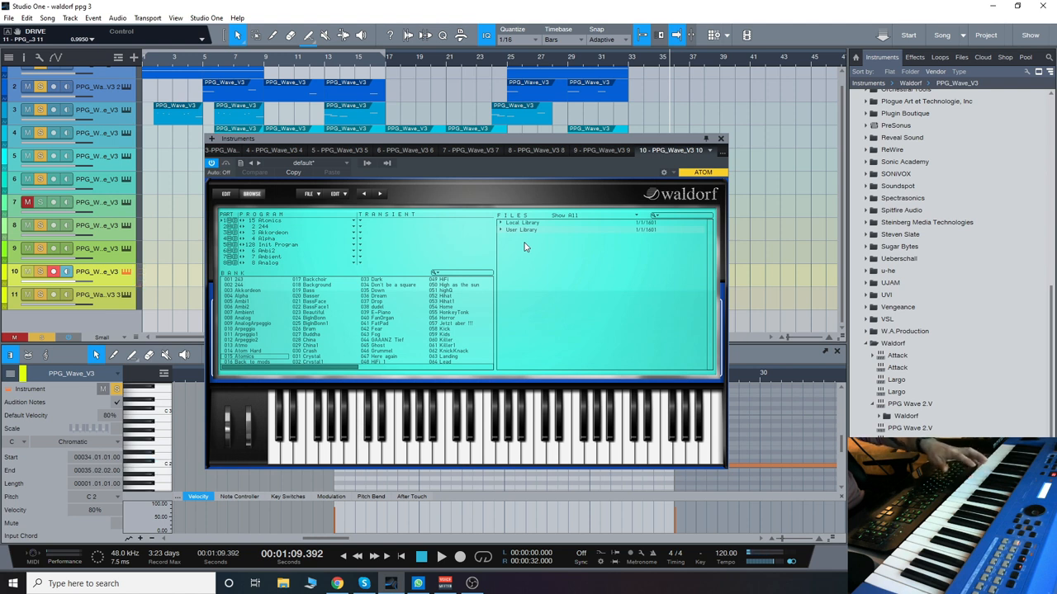
mouse_move(736, 136)
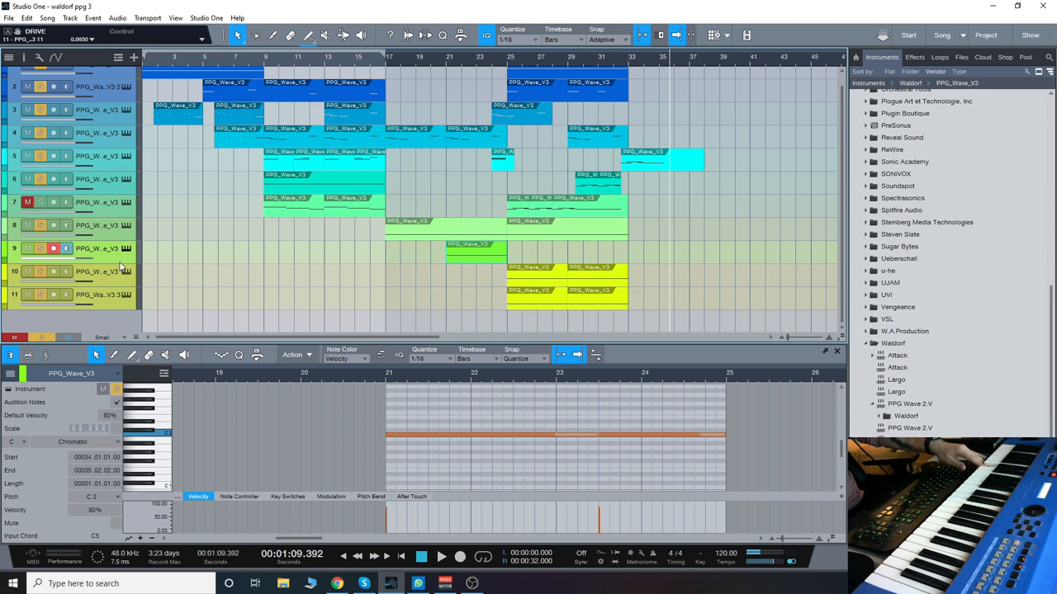
mouse_move(124, 258)
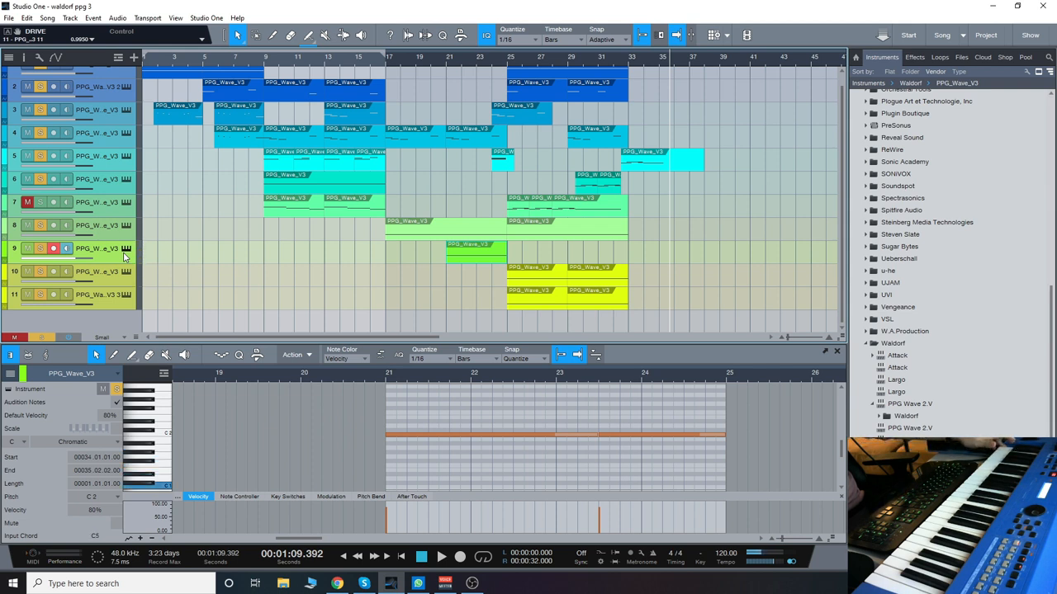
mouse_move(122, 166)
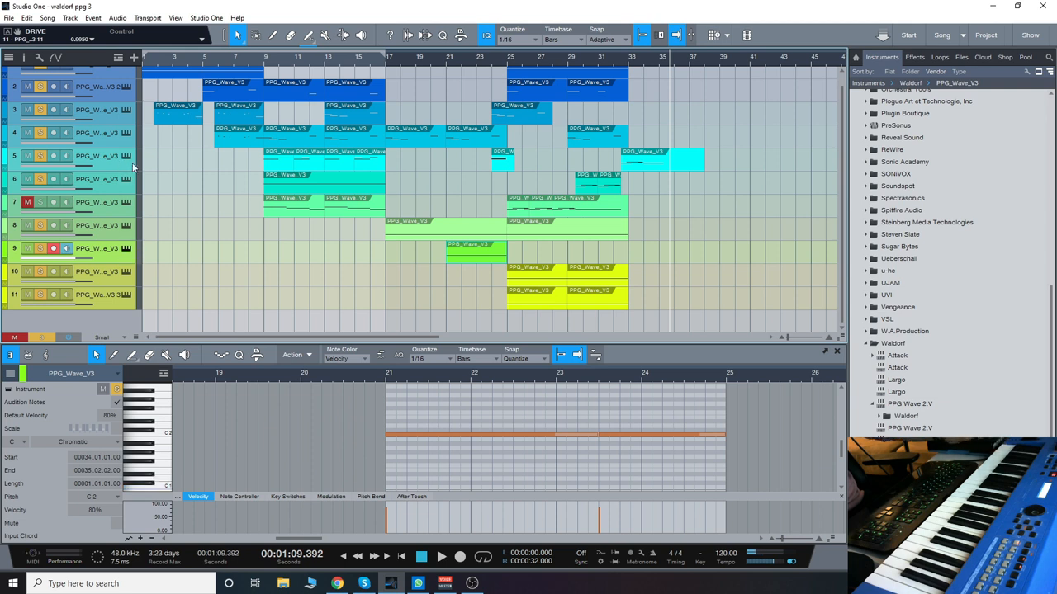
mouse_move(372, 218)
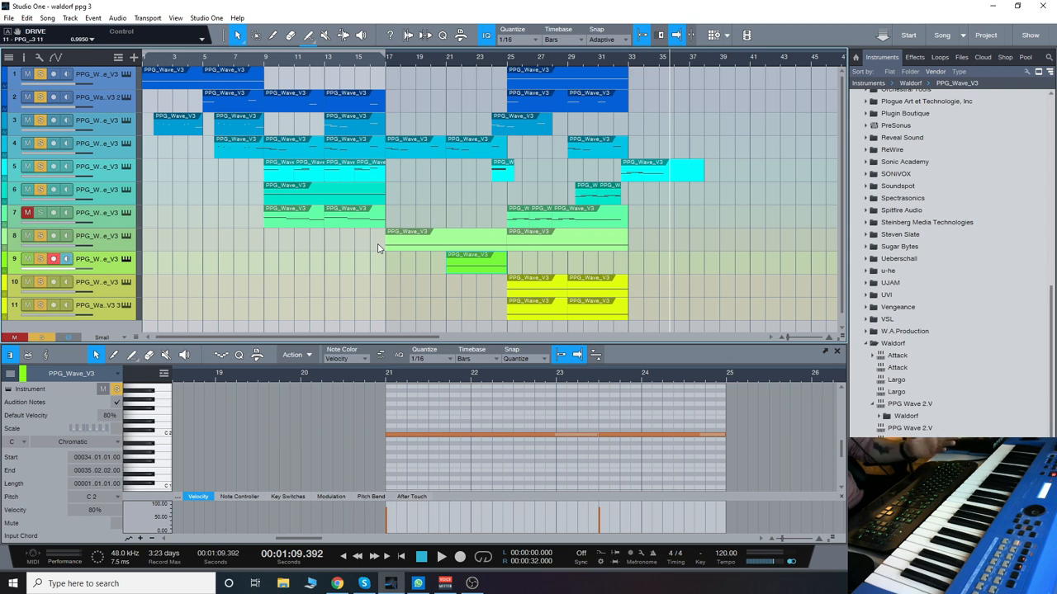
mouse_move(329, 258)
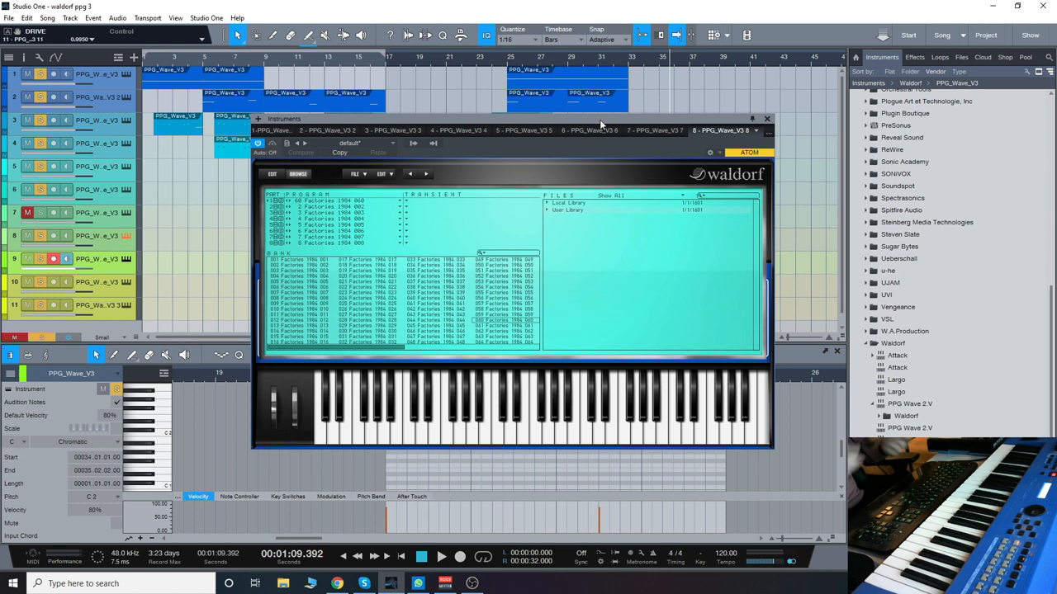
mouse_move(753, 122)
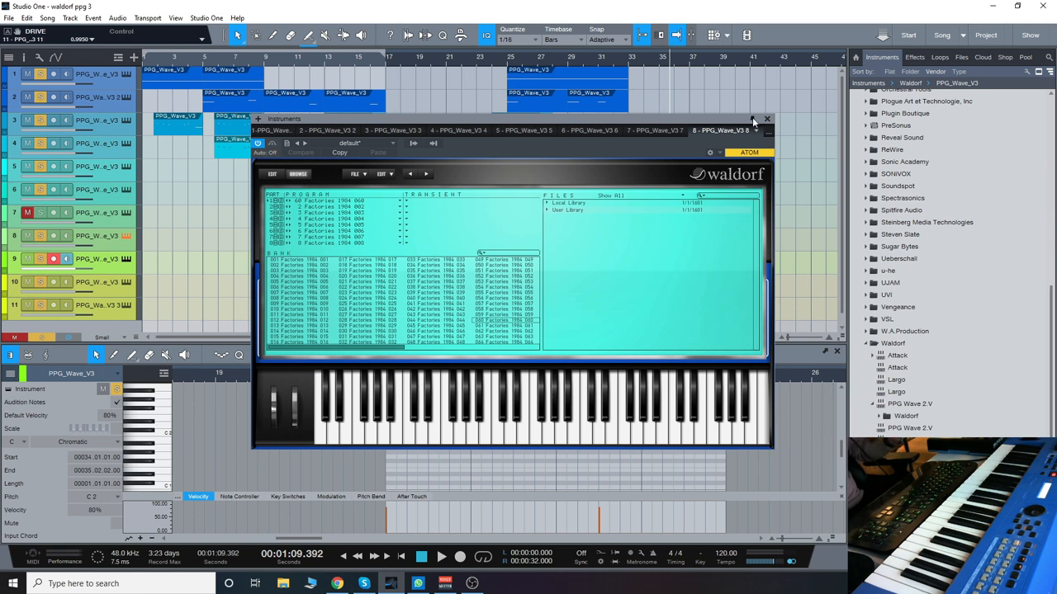
- Switch this PPG Wave 3.V instance from the patch list to its EDIT page
click(766, 119)
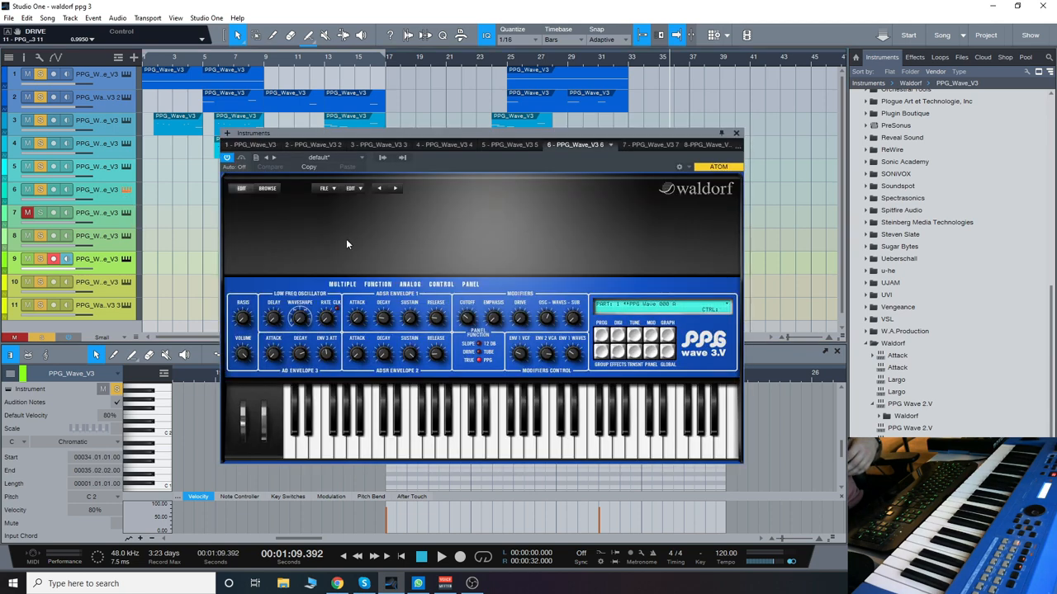
- Browse Local Library > Factory Sounds, load another bank, and return to the EDIT page
click(267, 188)
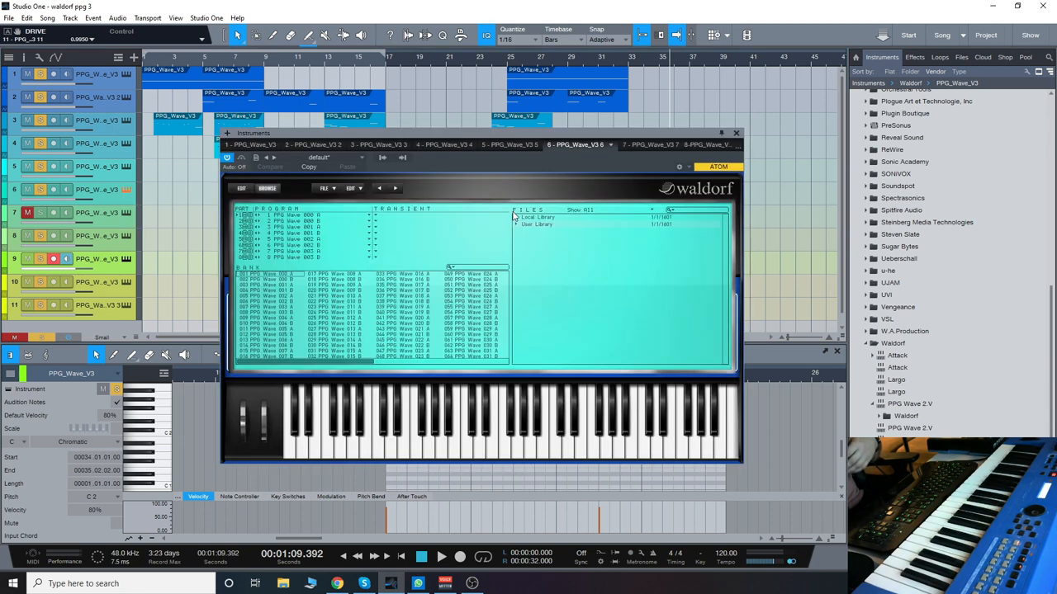
click(517, 218)
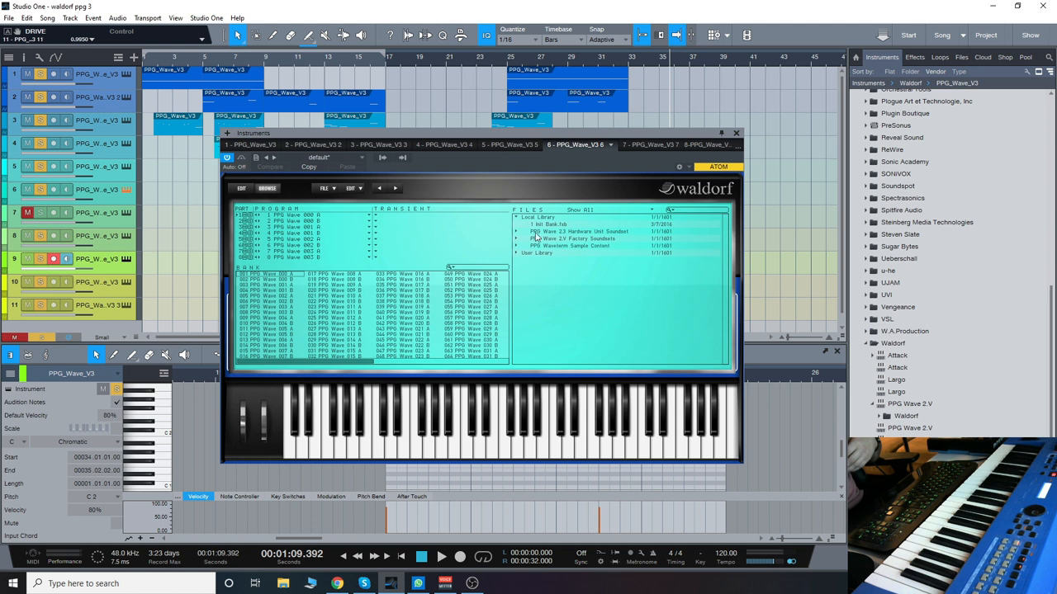
mouse_move(548, 246)
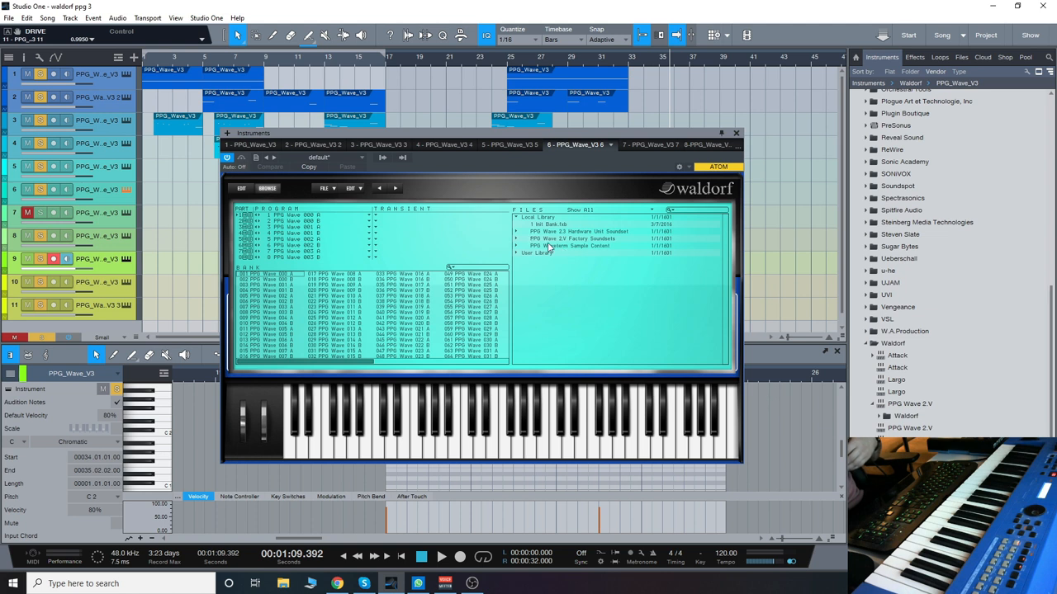
click(515, 238)
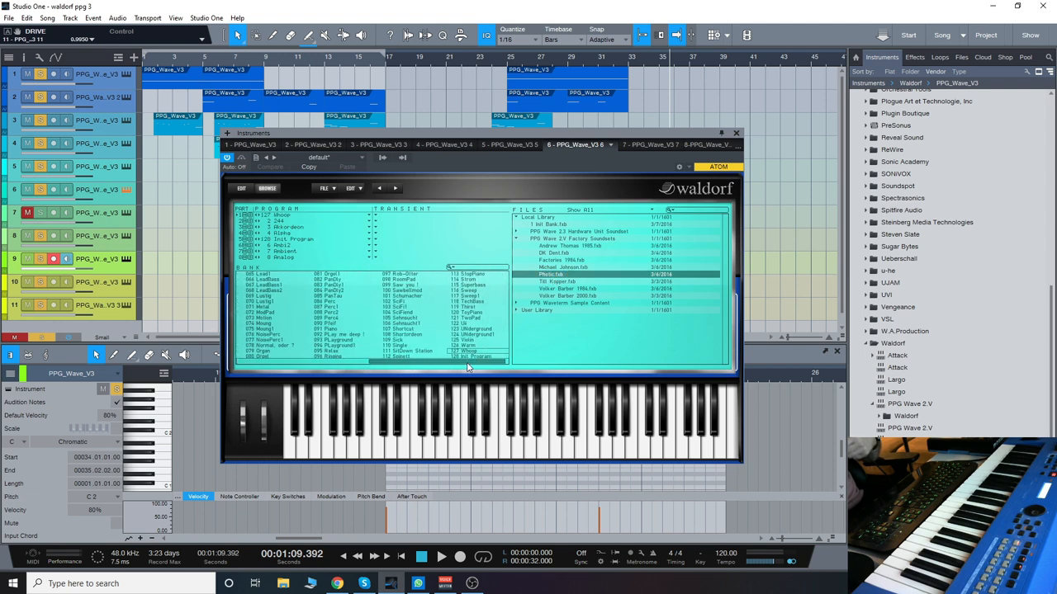
click(555, 225)
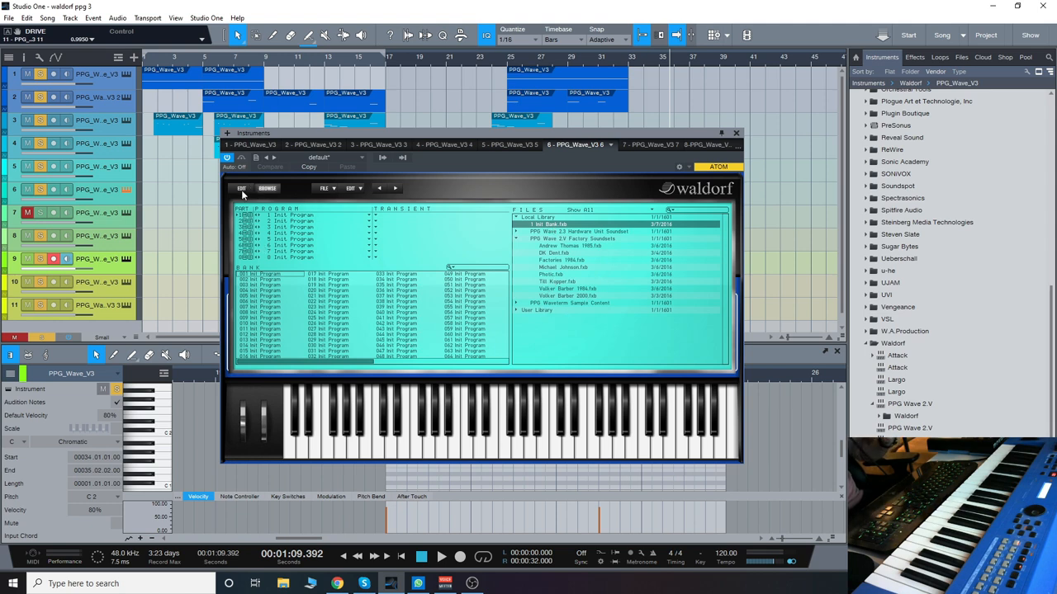
click(242, 188)
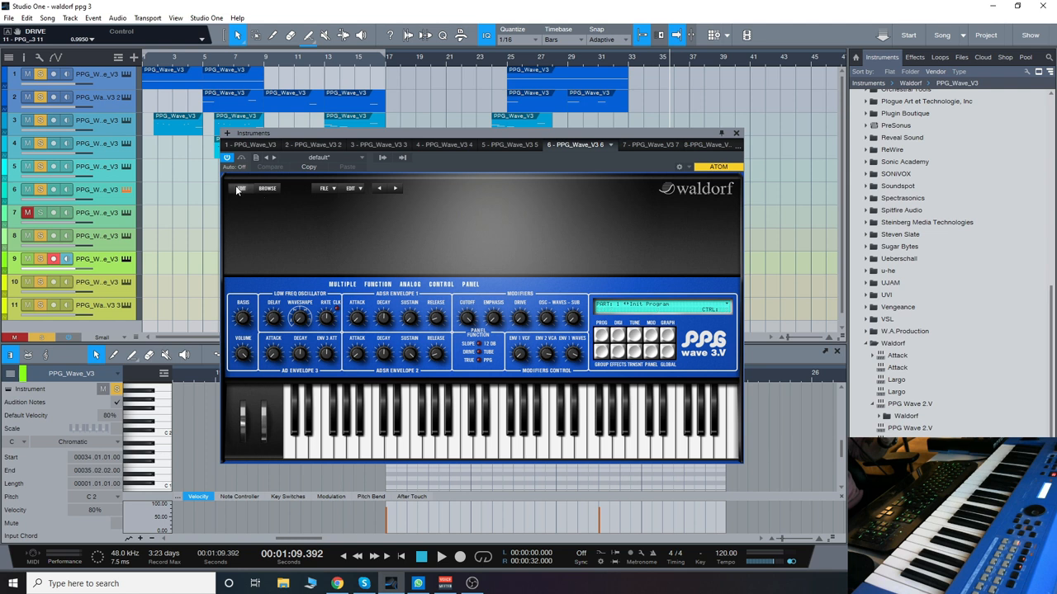
mouse_move(569, 238)
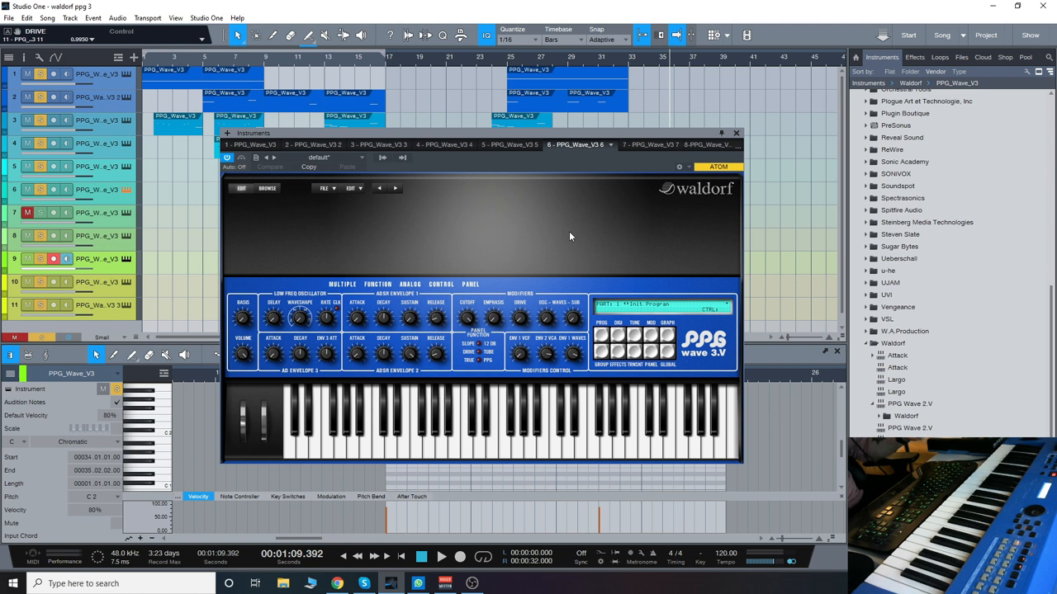
mouse_move(763, 151)
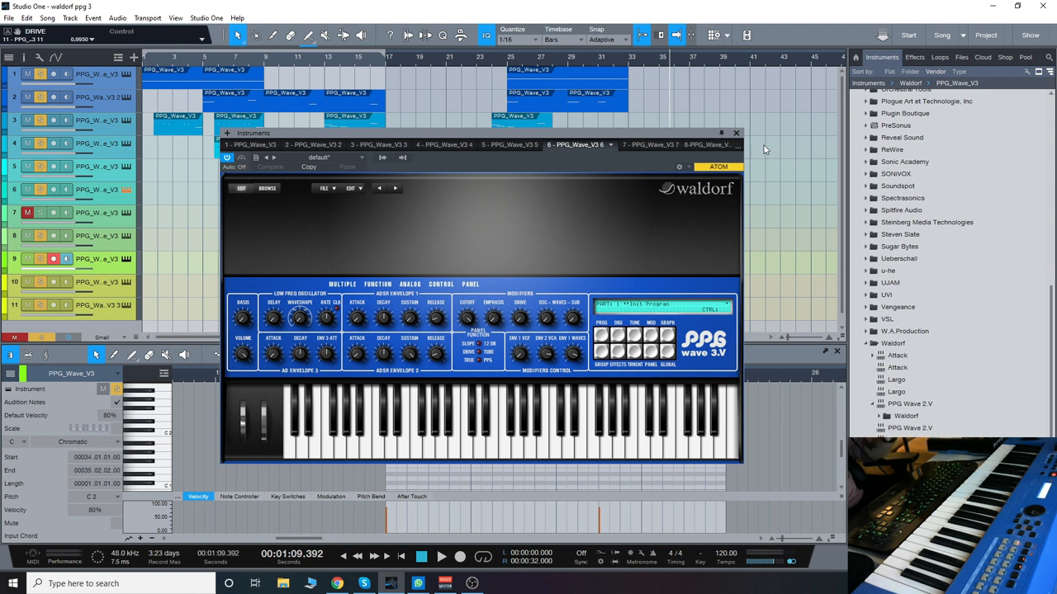